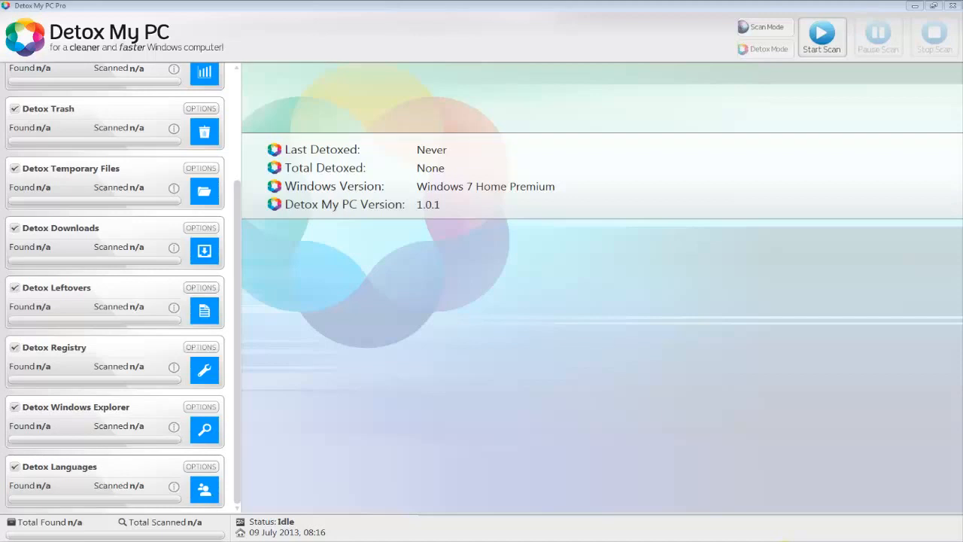
mouse_move(759, 393)
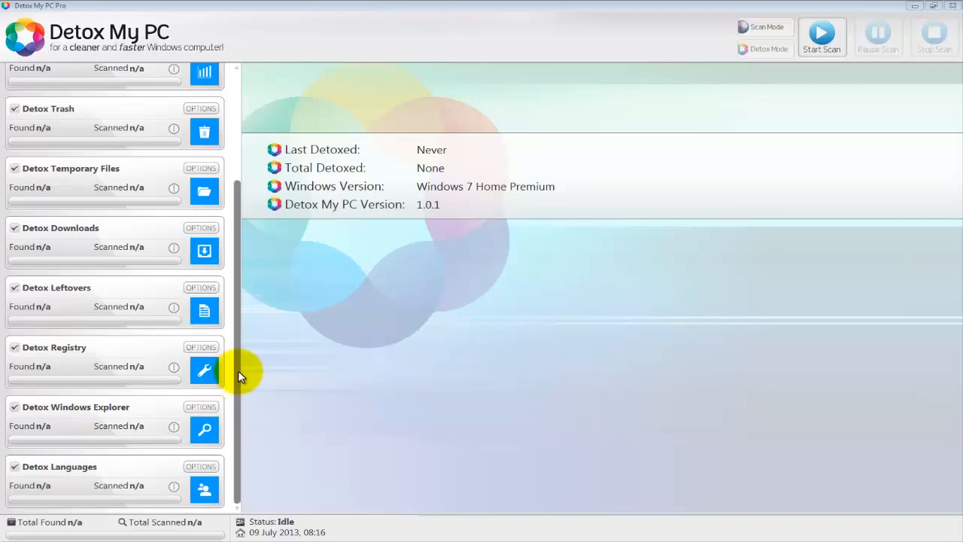
- Run a full PC scan until every category reaches 100%, finding 433.38 MB
scroll("up", 3)
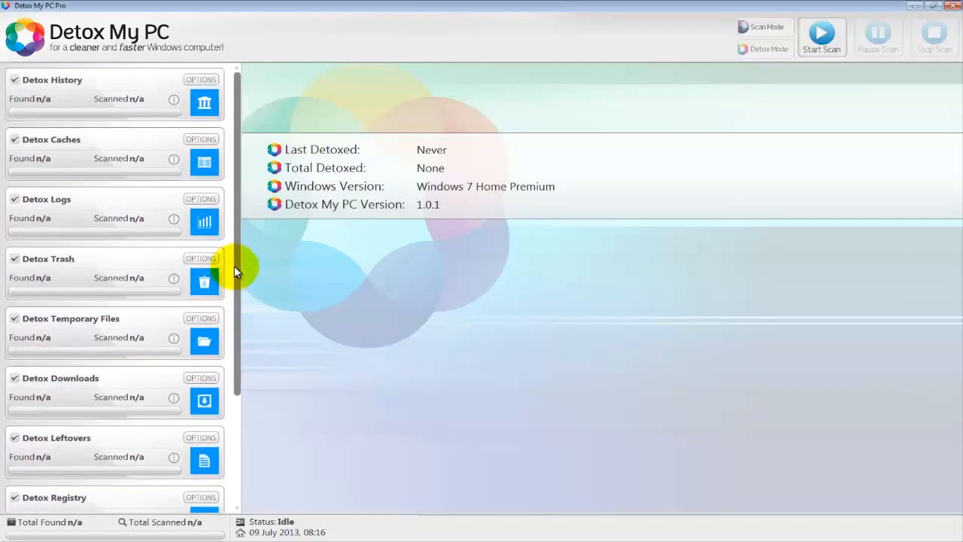
mouse_move(298, 363)
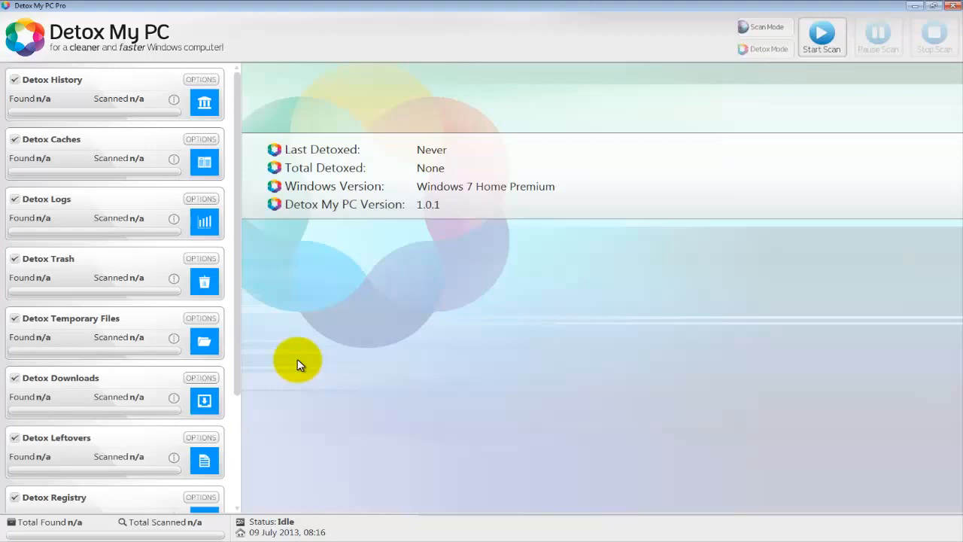
mouse_move(297, 369)
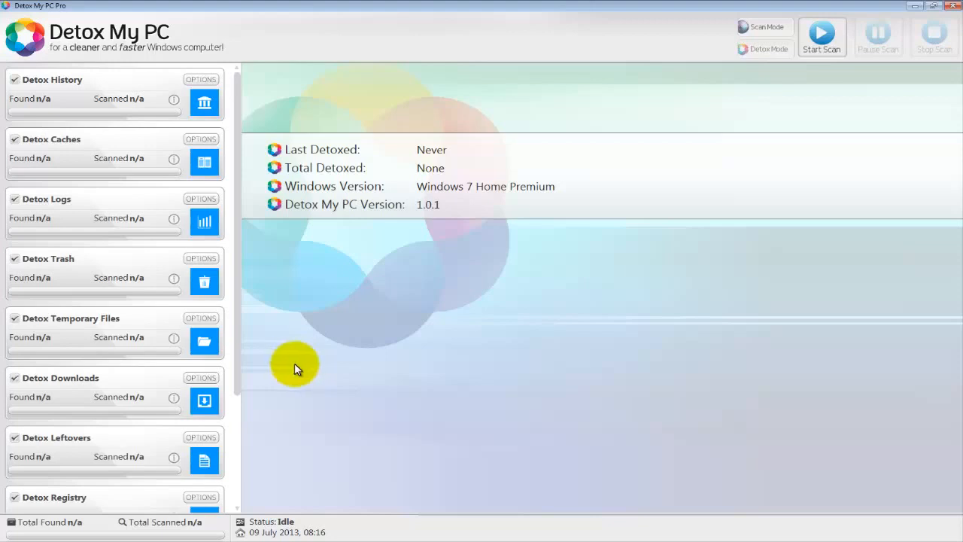
mouse_move(352, 260)
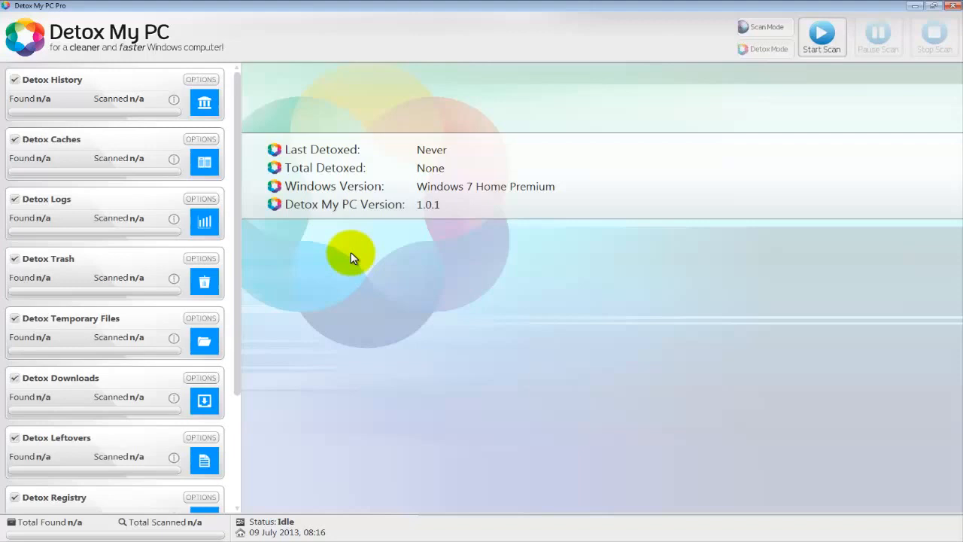
mouse_move(348, 274)
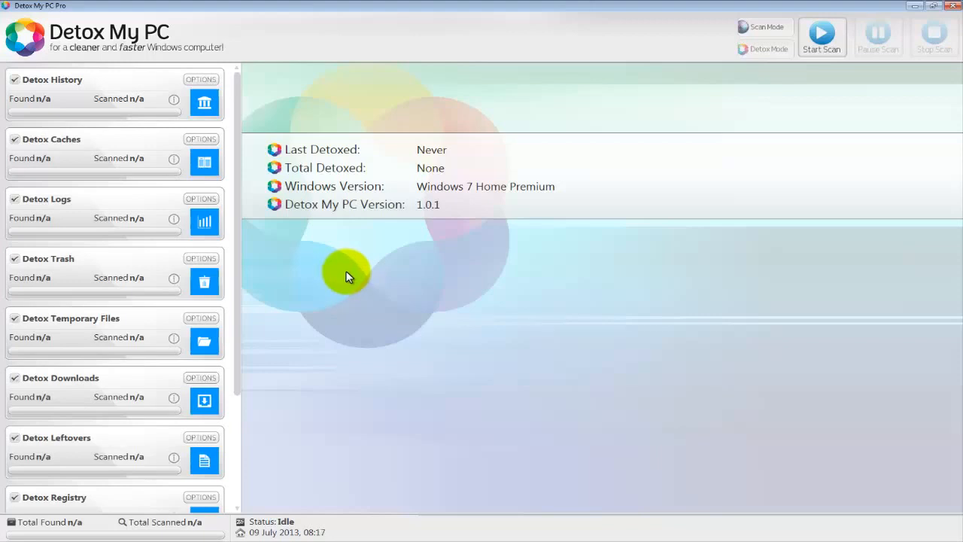
mouse_move(742, 311)
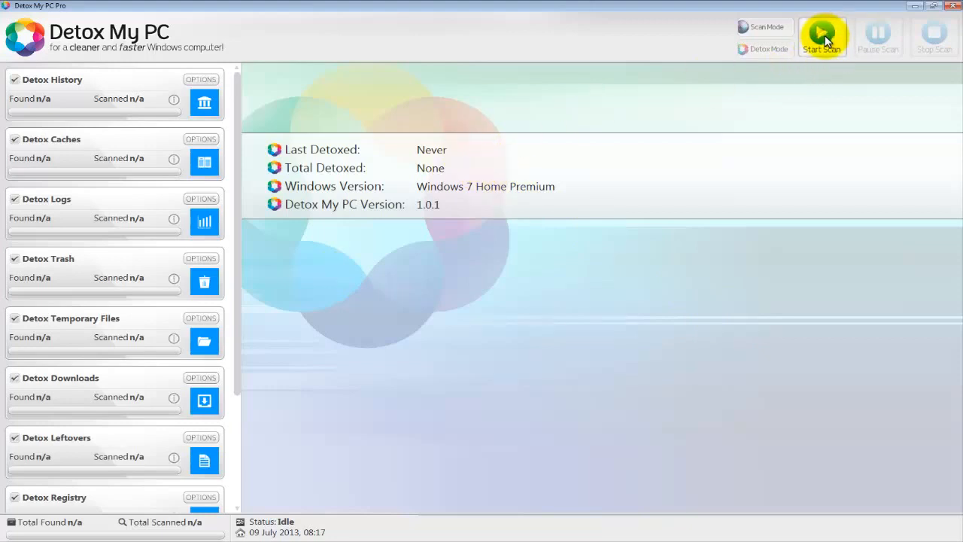
mouse_move(791, 101)
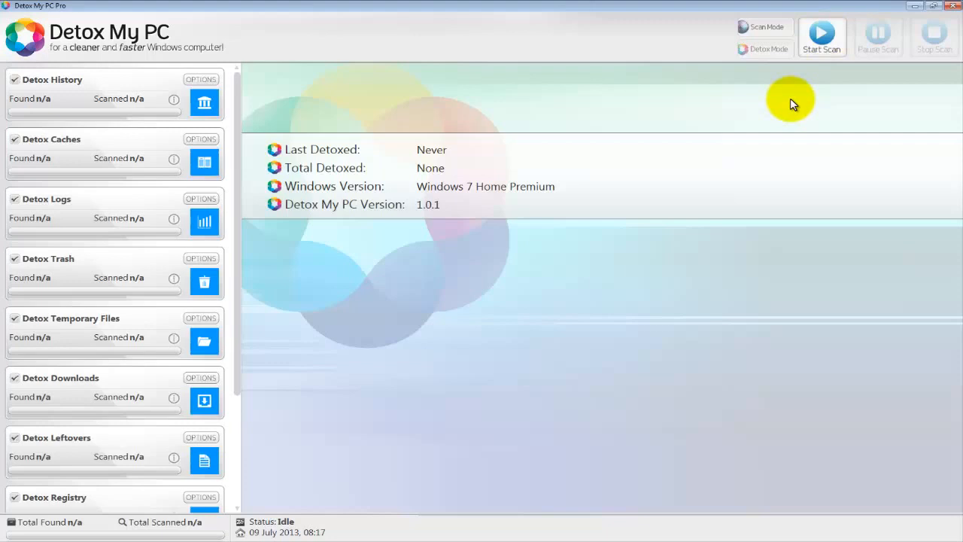
left_click(822, 36)
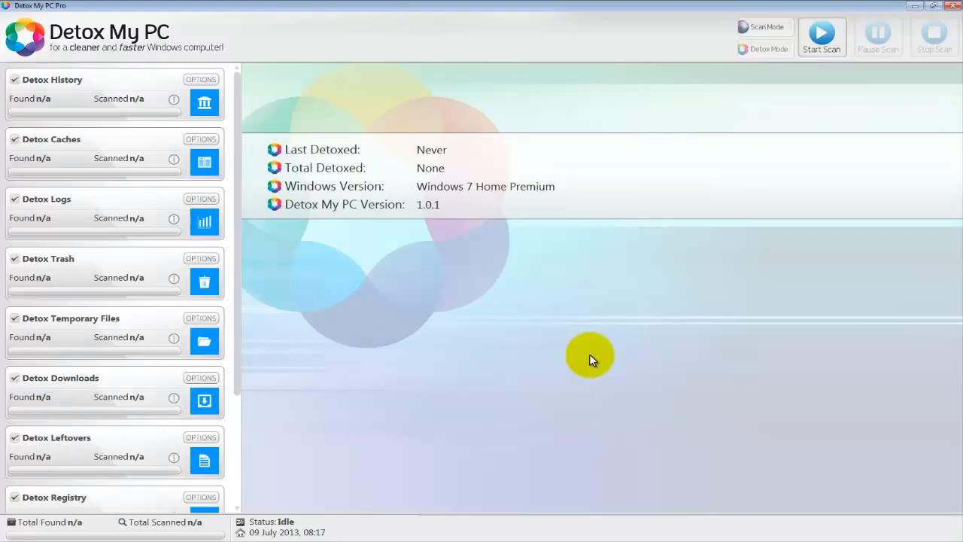
left_click(821, 36)
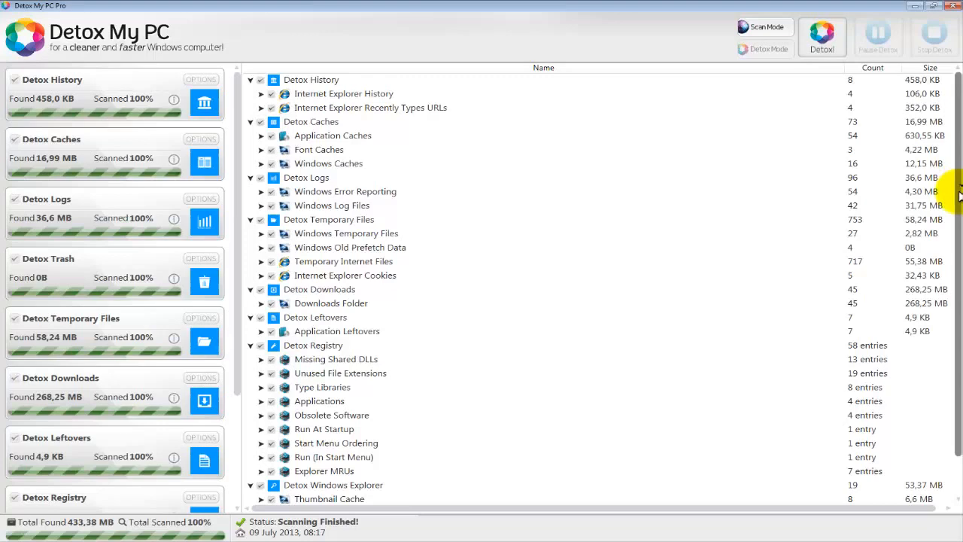
scroll("down", 3)
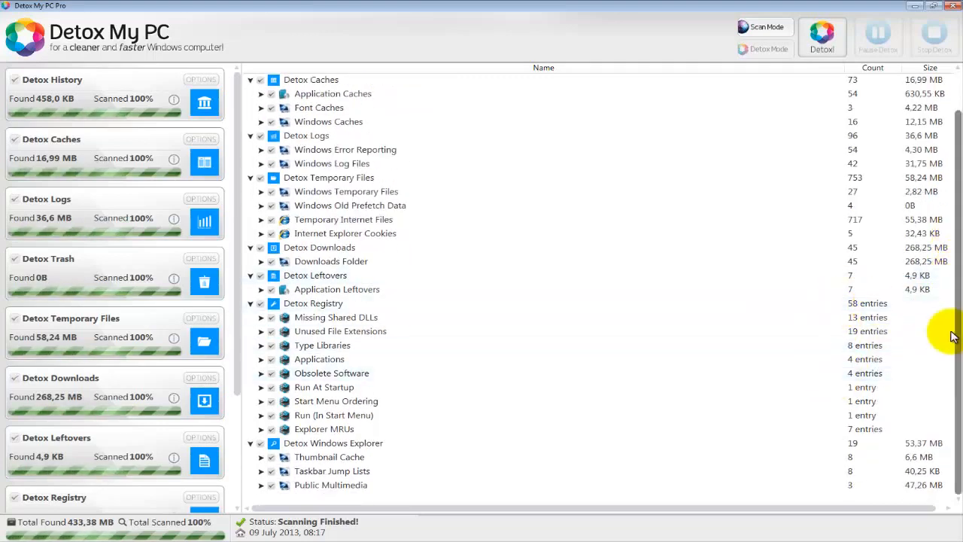
mouse_move(952, 358)
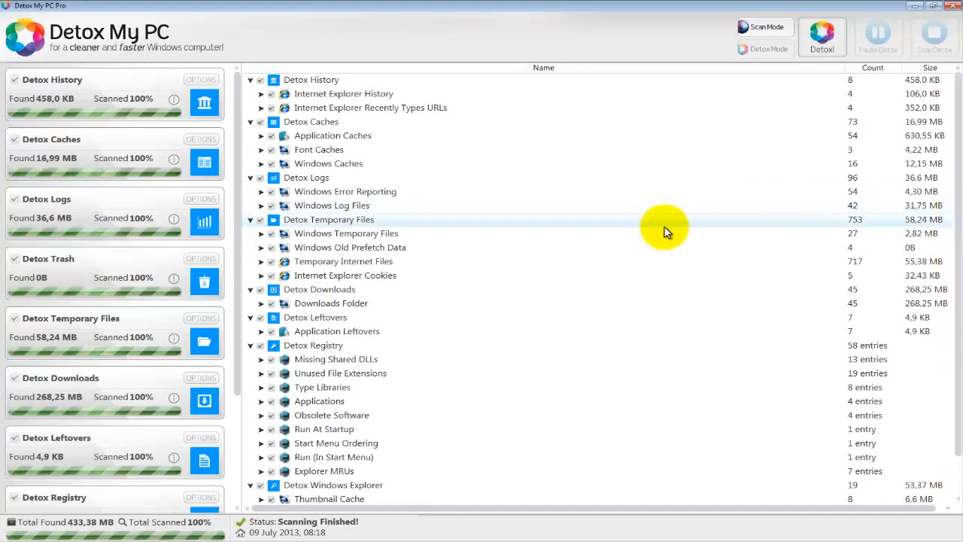
mouse_move(333, 275)
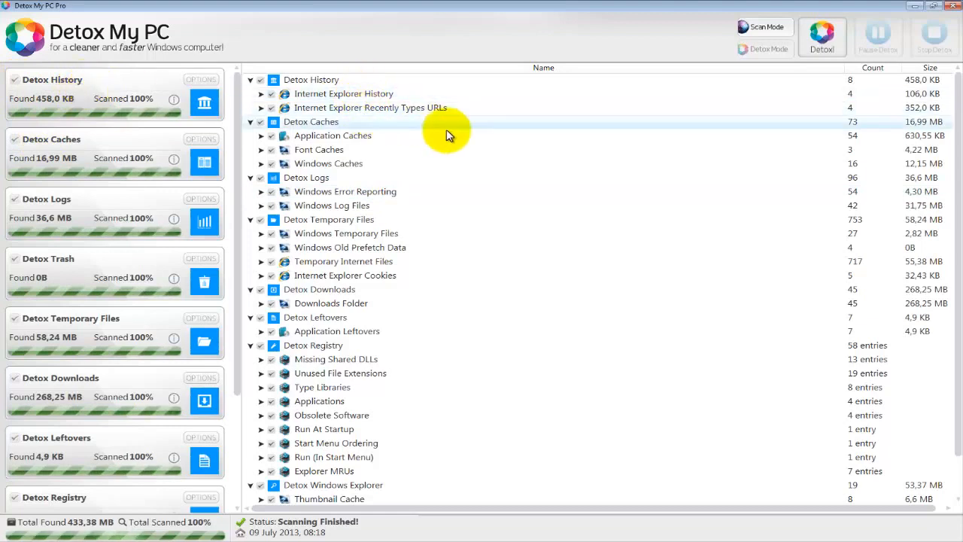
mouse_move(519, 175)
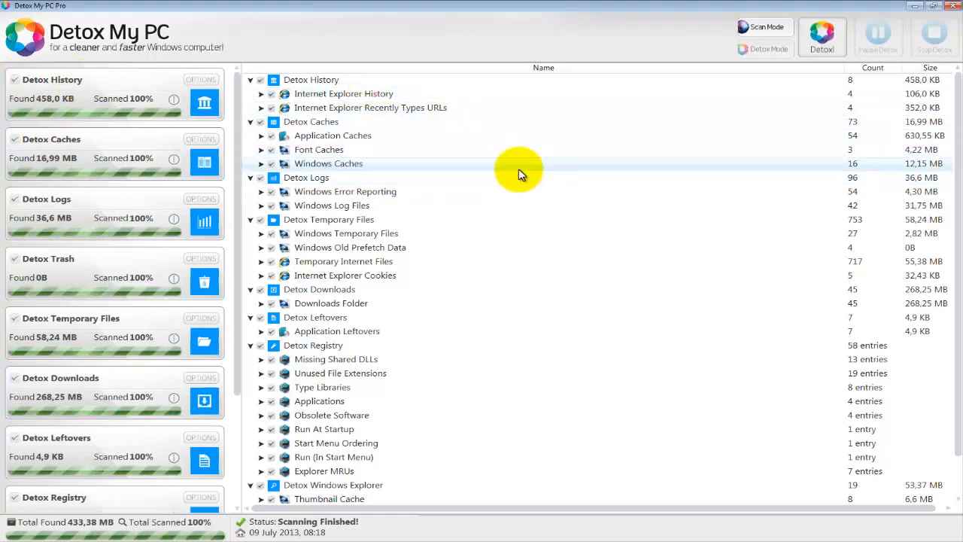
mouse_move(956, 162)
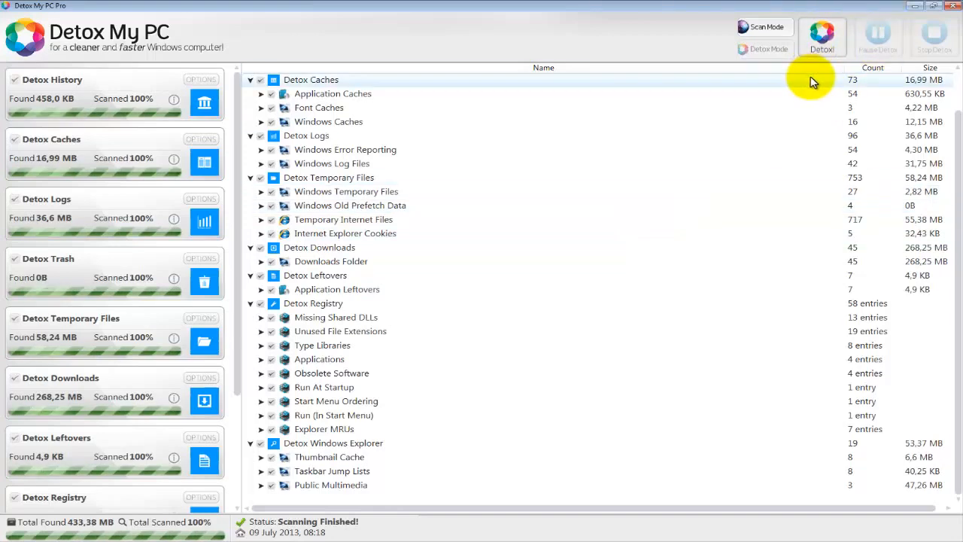
- Close the Detox My PC Pro window, returning to the Windows desktop
left_click(951, 5)
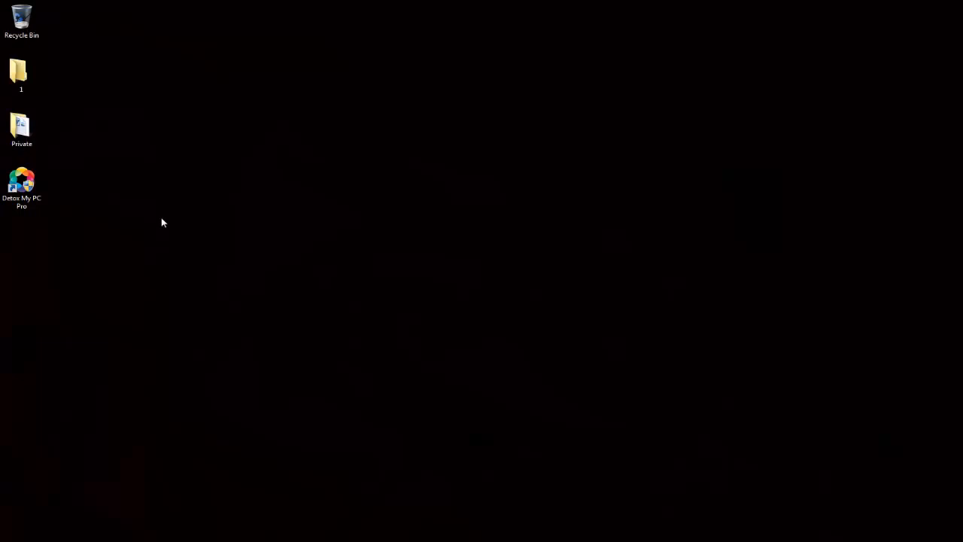
mouse_move(178, 231)
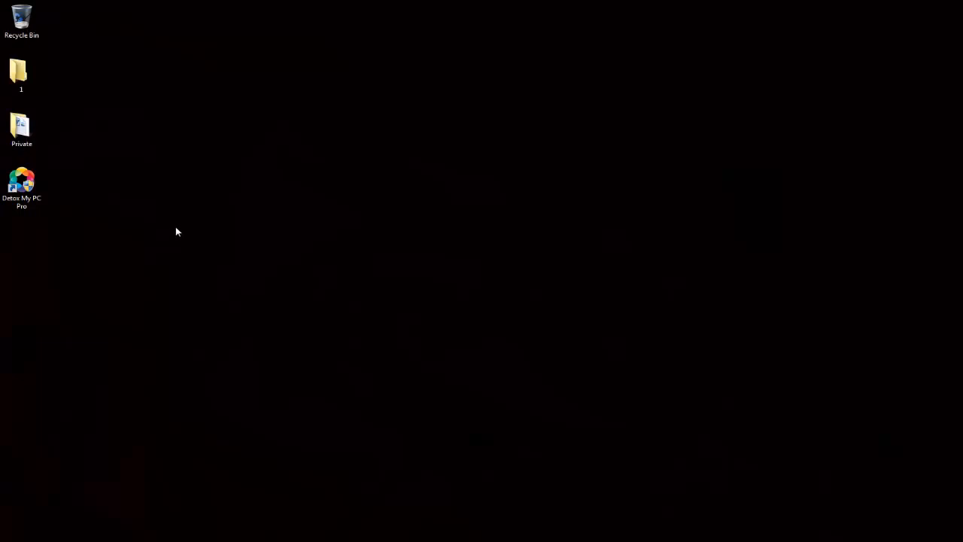
mouse_move(118, 429)
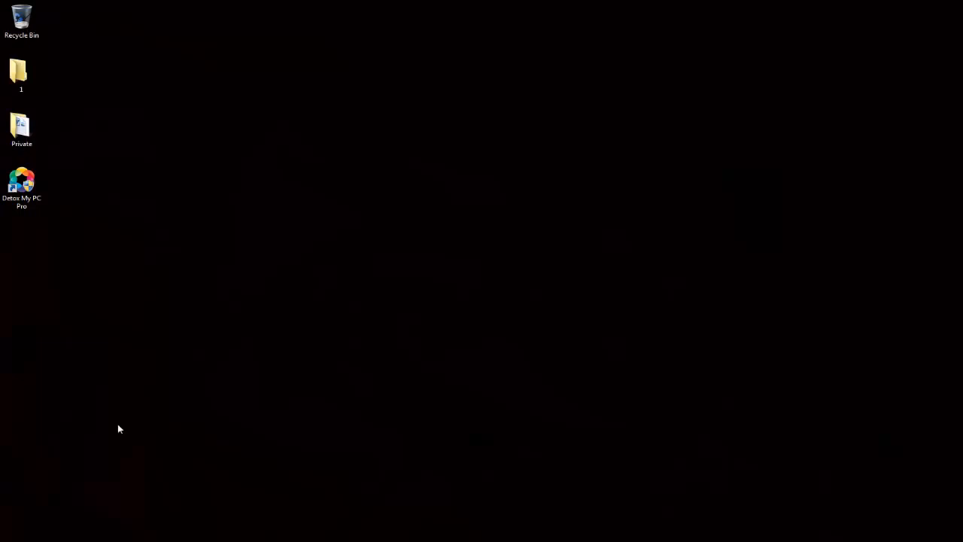
mouse_move(66, 530)
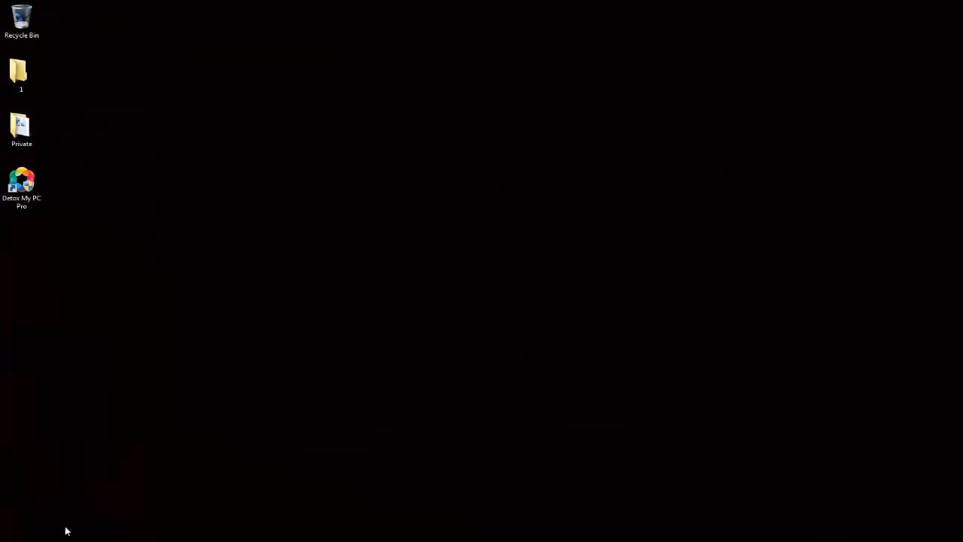
mouse_move(113, 536)
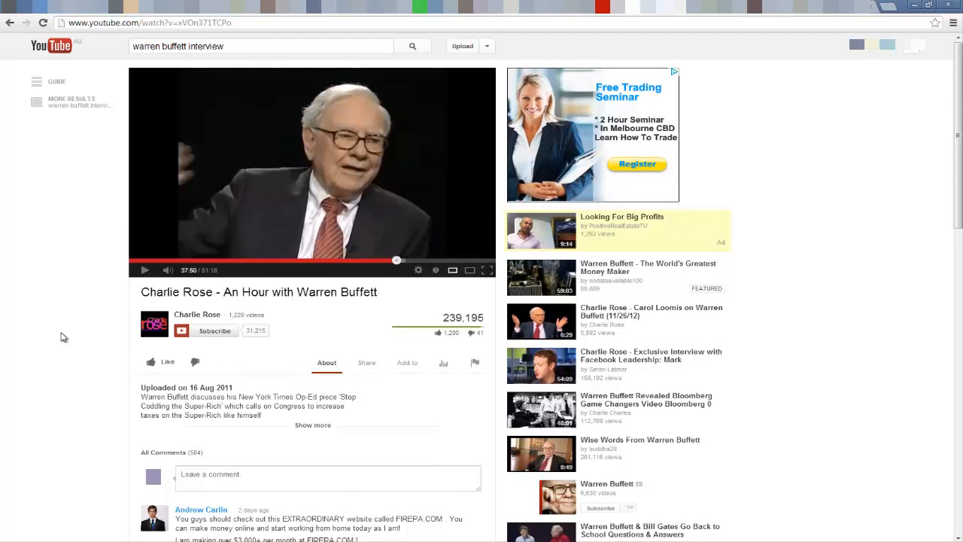
mouse_move(49, 275)
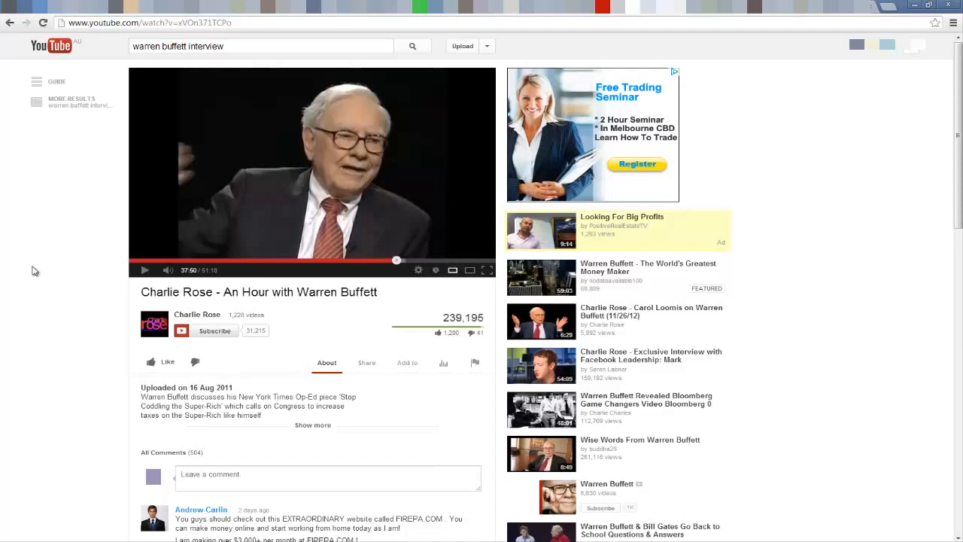
mouse_move(28, 190)
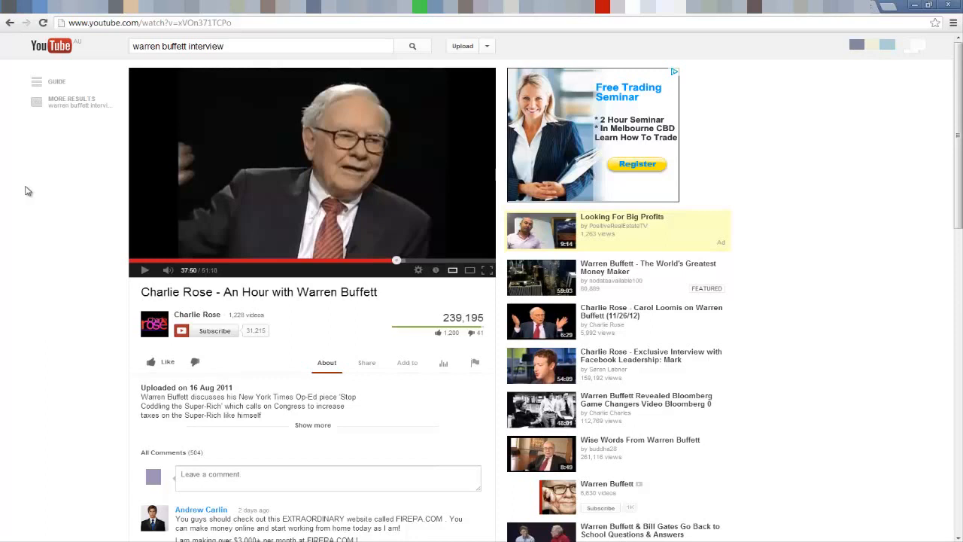
mouse_move(607, 272)
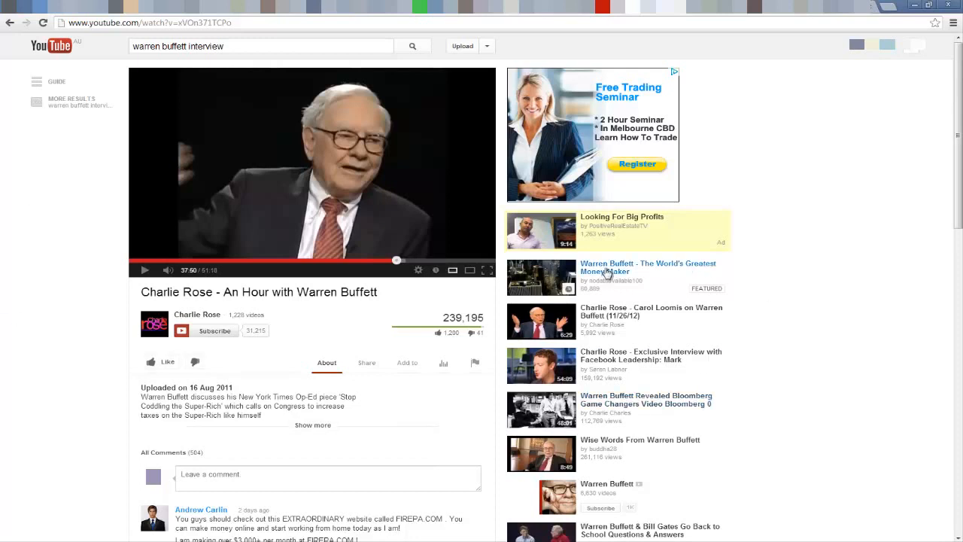
- Open 'Warren Buffett - The World's Greatest Money Maker' and mute its advertisement
left_click(647, 267)
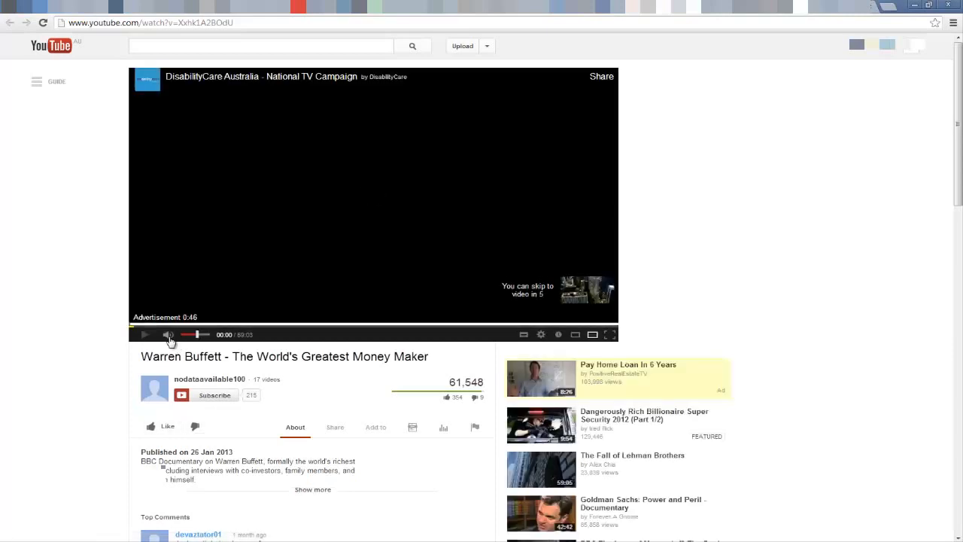
left_click(145, 334)
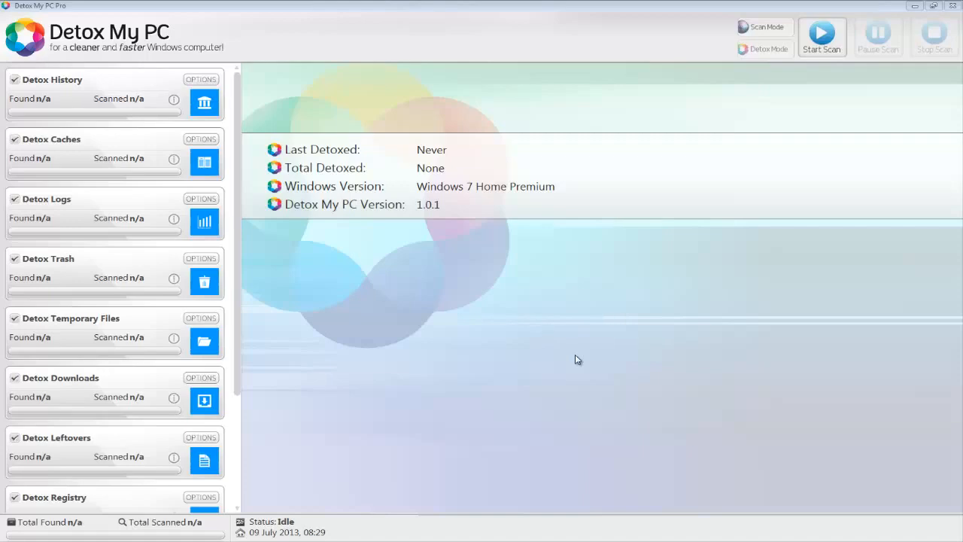
mouse_move(518, 334)
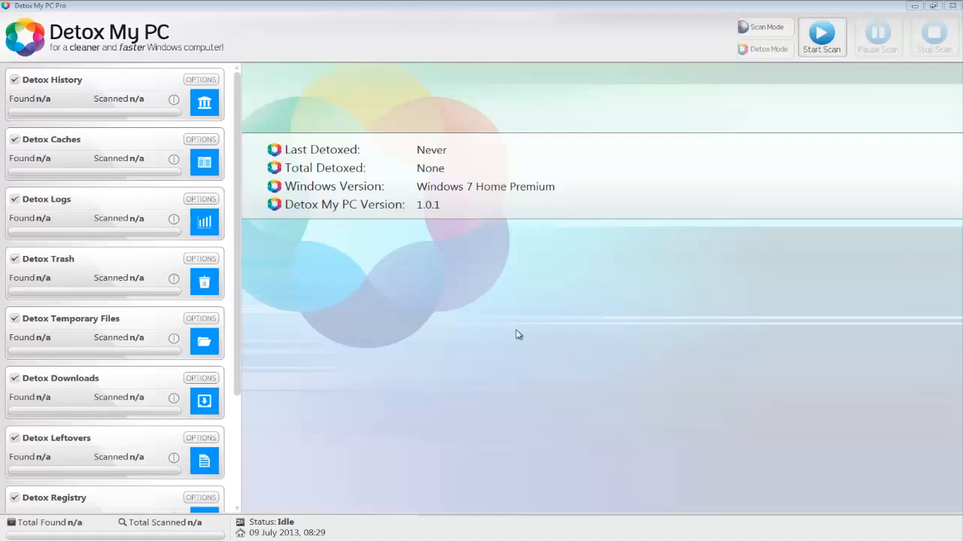